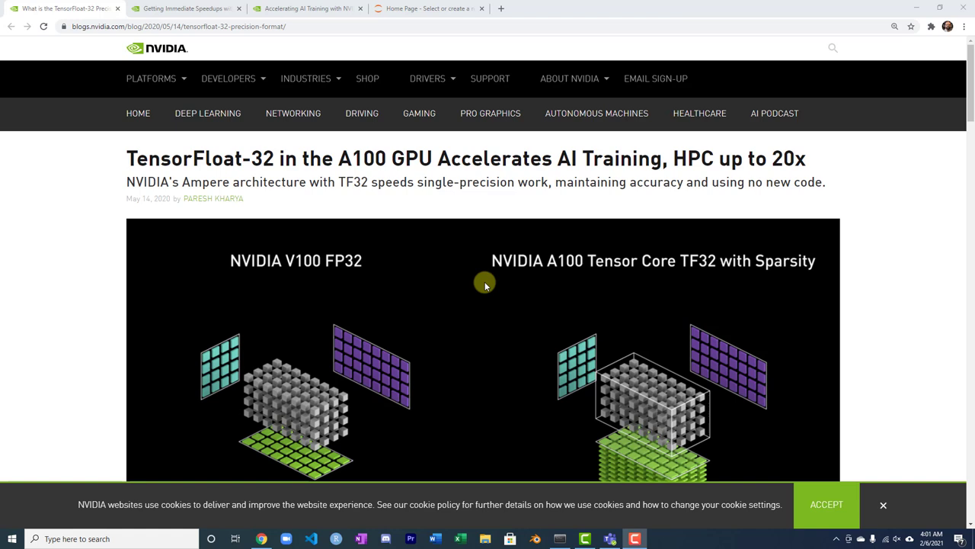
mouse_move(250, 160)
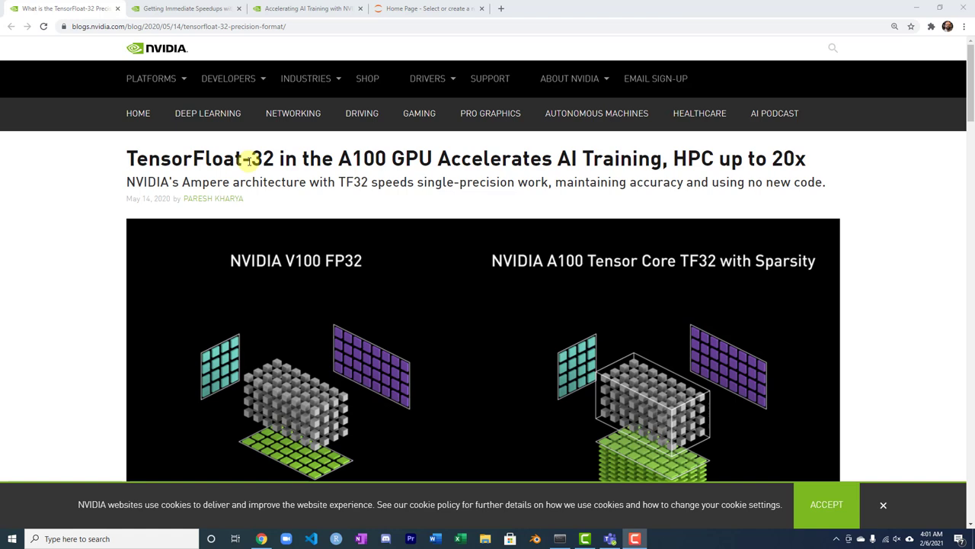
Step: Scroll to the V100 FP32 vs A100 TF32 20X throughput graphic
scroll("down", 3)
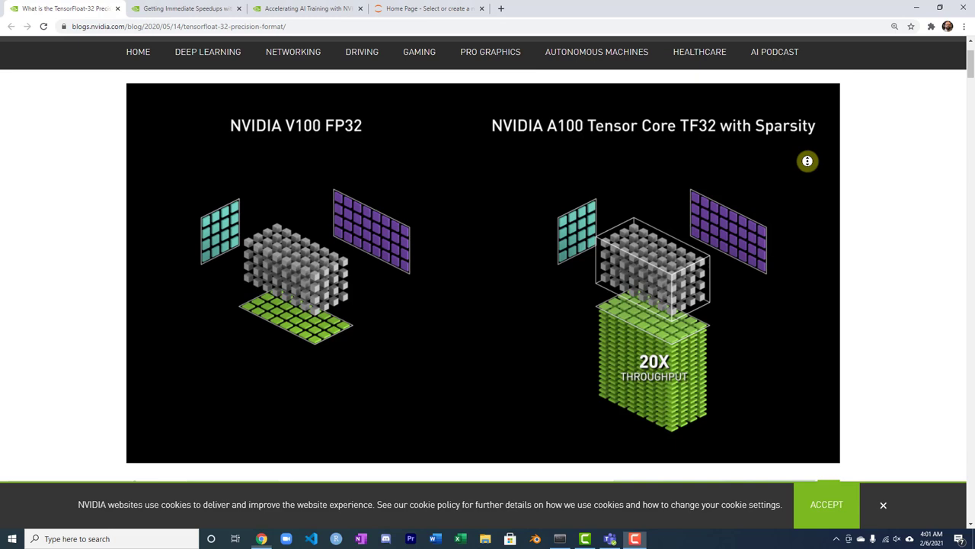
Step: Scroll to the FP32, TF32, FP16 and BFLOAT16 bit-layout chart
scroll("down", 3)
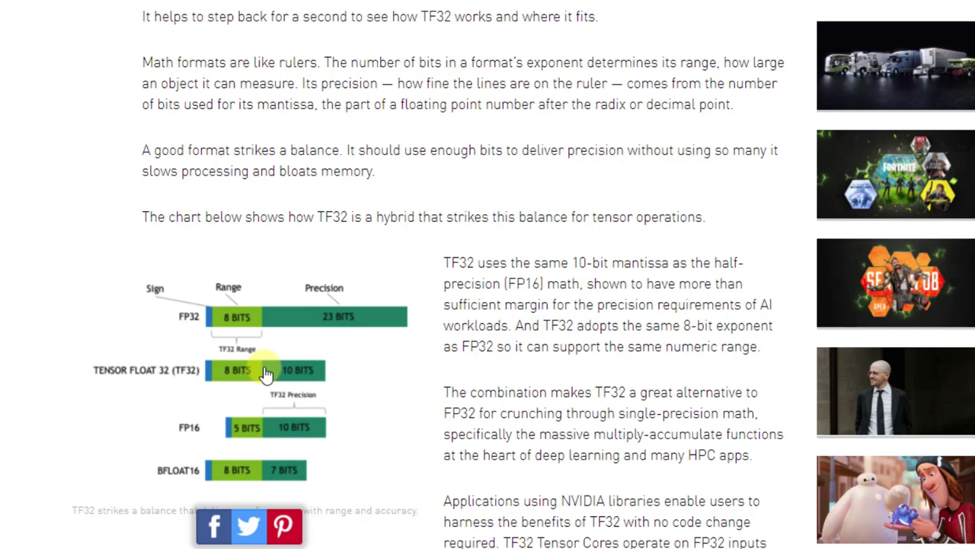
mouse_move(403, 390)
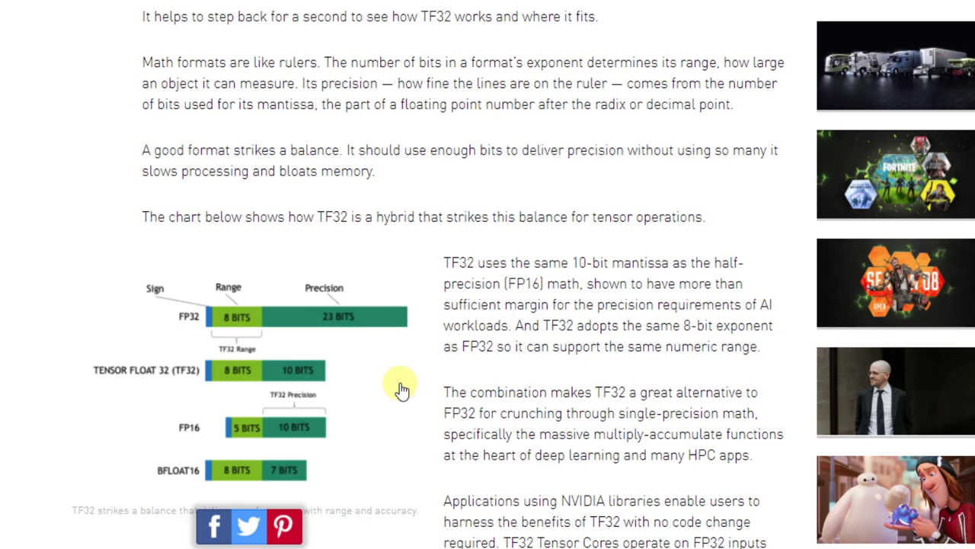
mouse_move(225, 377)
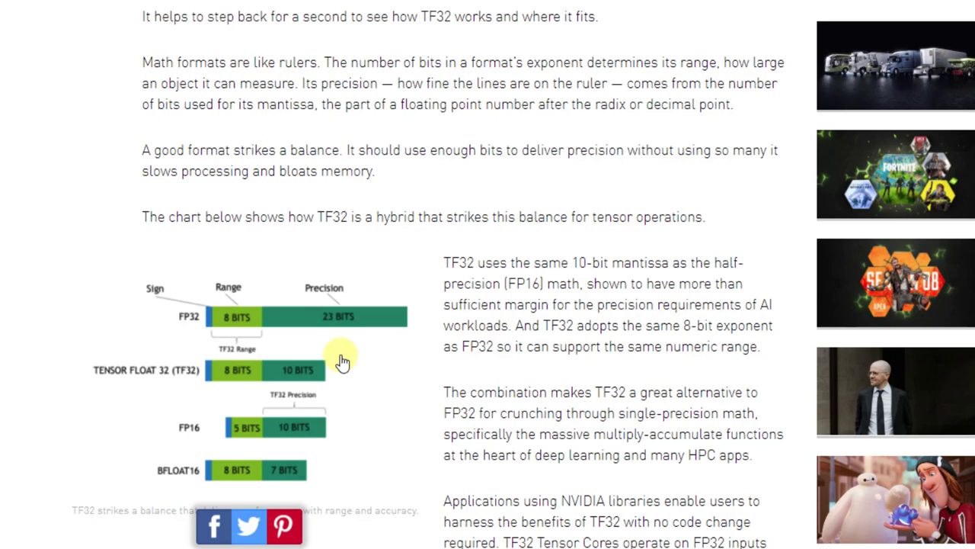
mouse_move(198, 328)
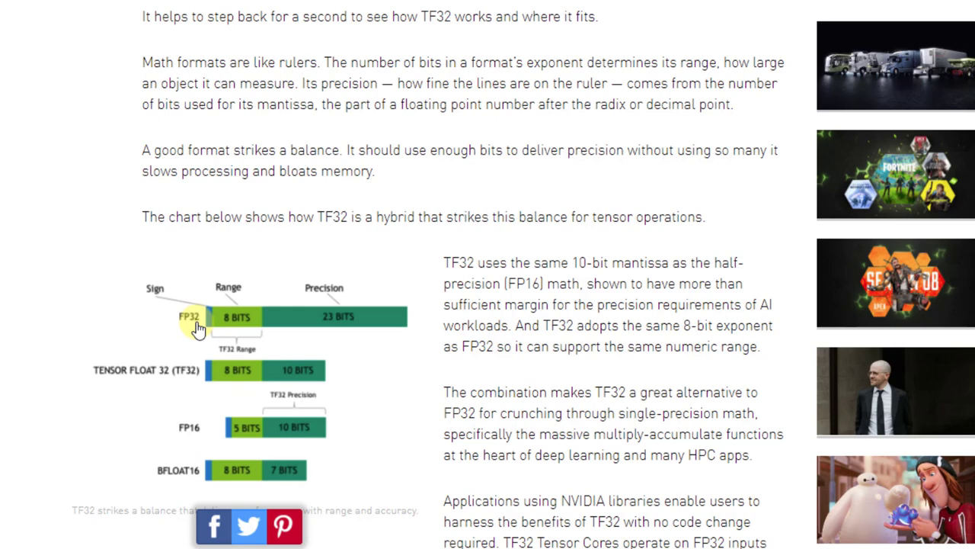
mouse_move(423, 323)
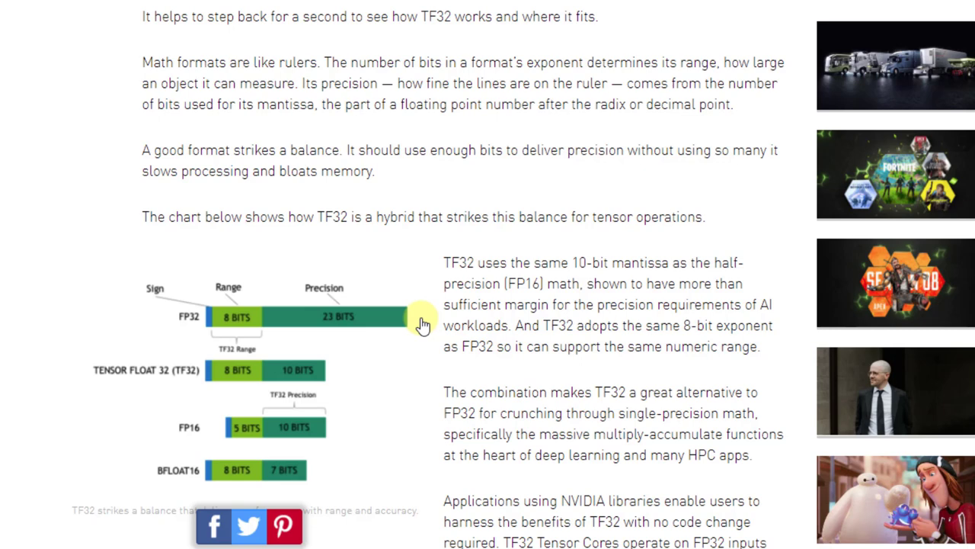
mouse_move(341, 329)
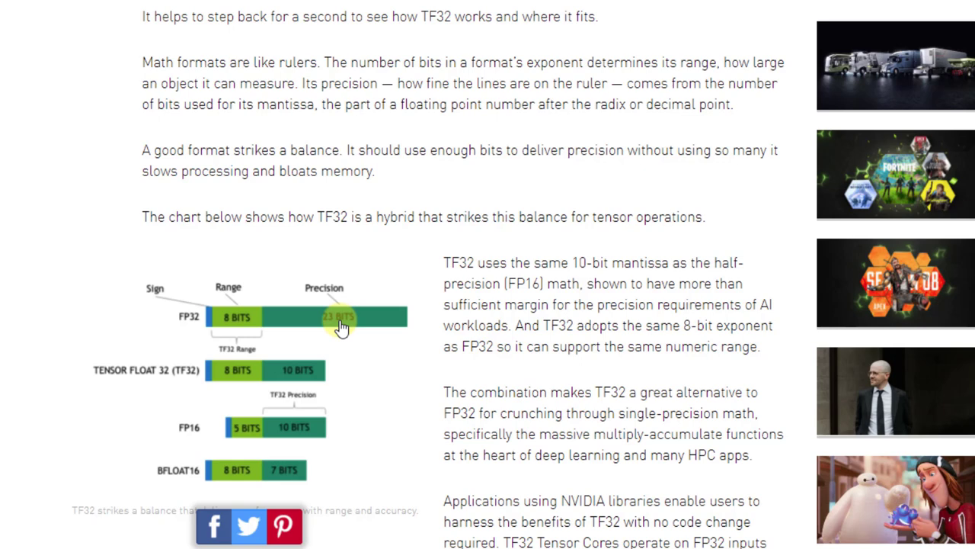
mouse_move(339, 332)
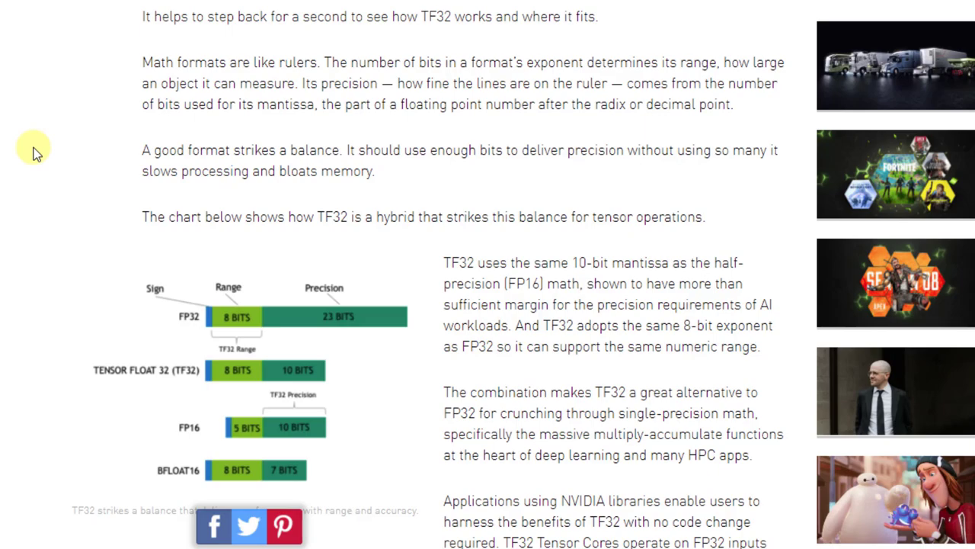
Step: Scroll past the TF32 Speedups chart and table to the A100-over-V100 training speedup chart
scroll("down", 3)
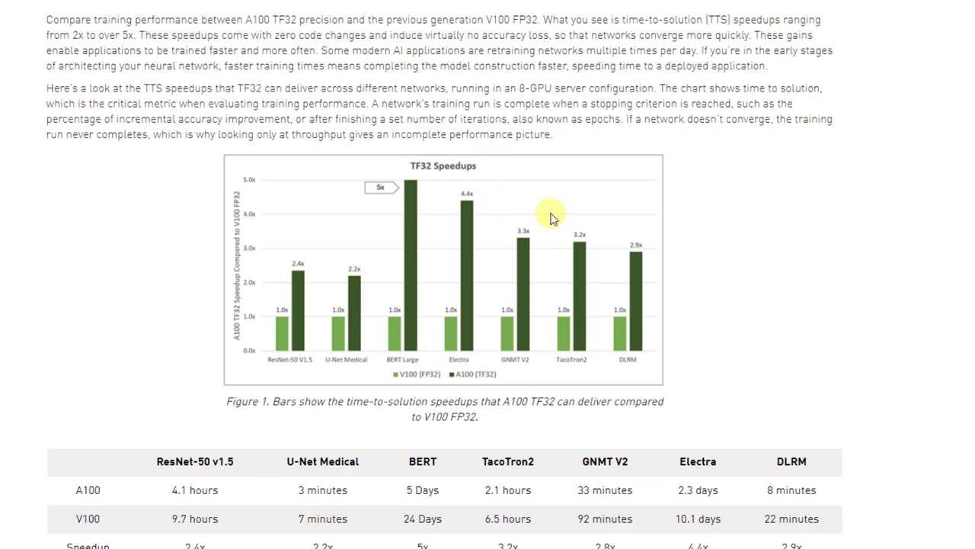
mouse_move(594, 283)
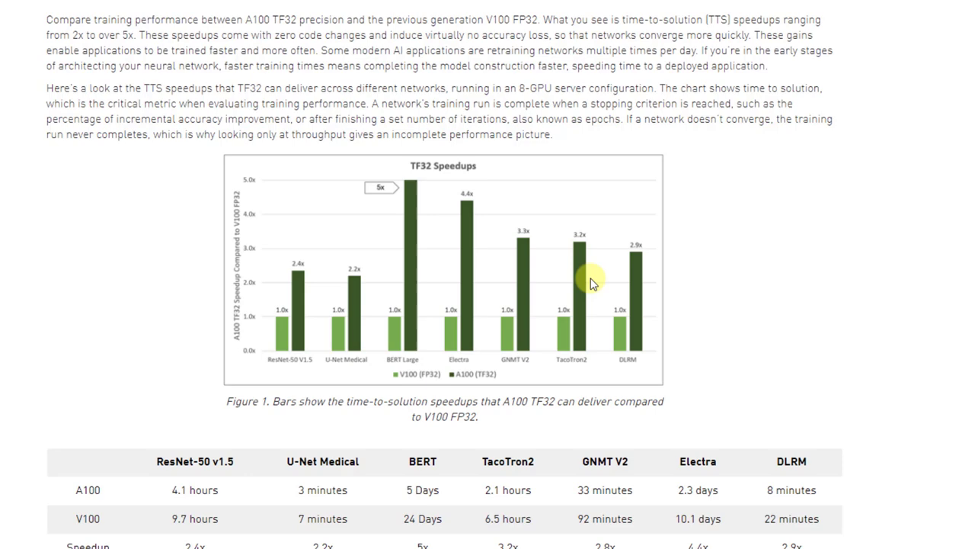
scroll("down", 3)
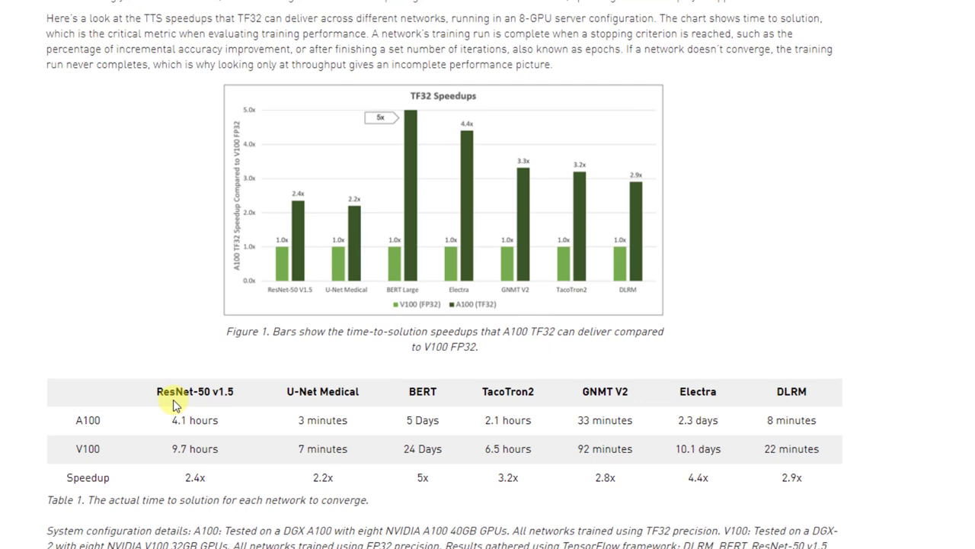
mouse_move(378, 370)
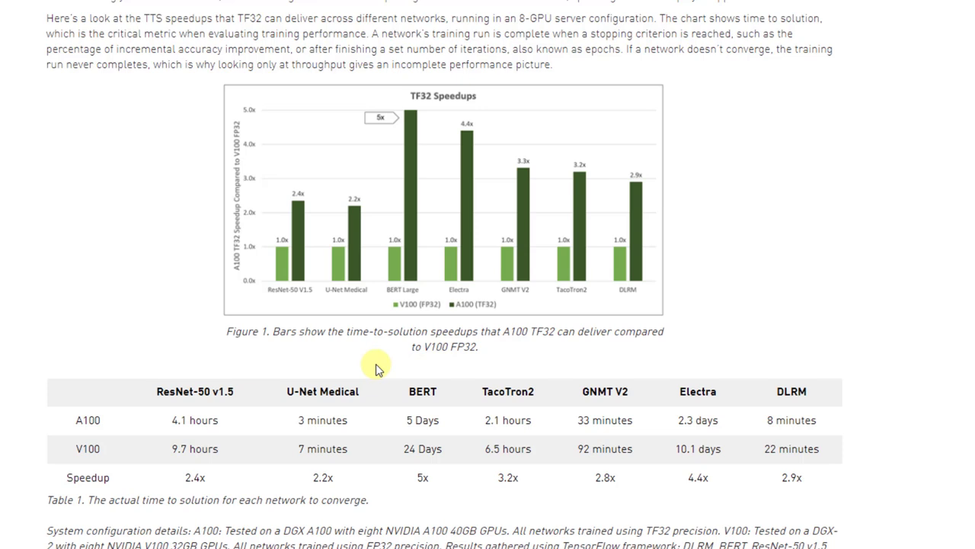
mouse_move(545, 351)
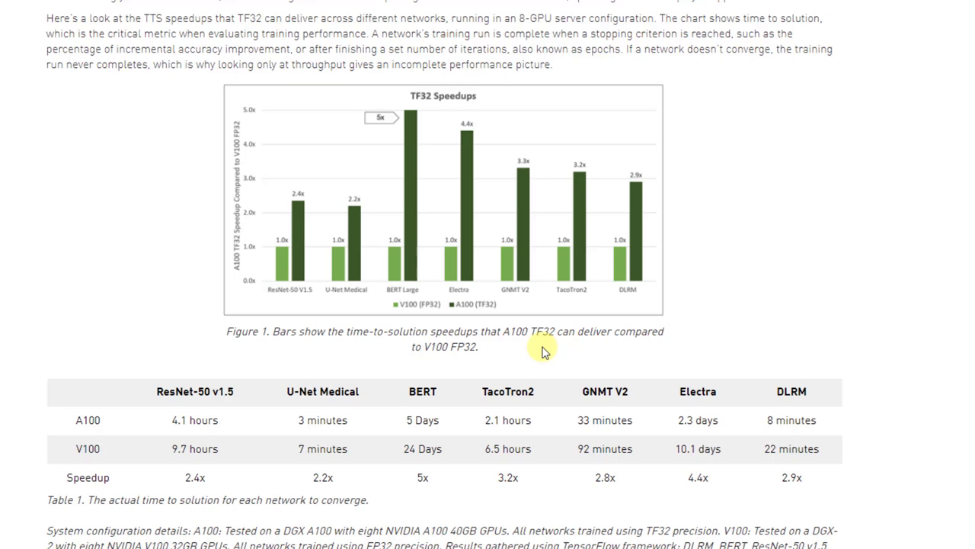
scroll("down", 3)
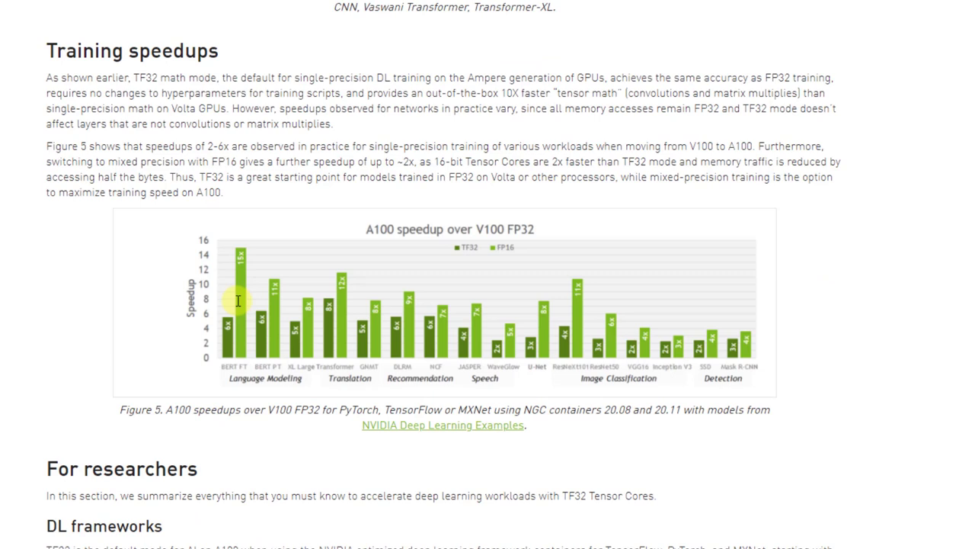
Step: Highlight the words 'TF32 is the default mode' in the DL frameworks section
scroll("down", 3)
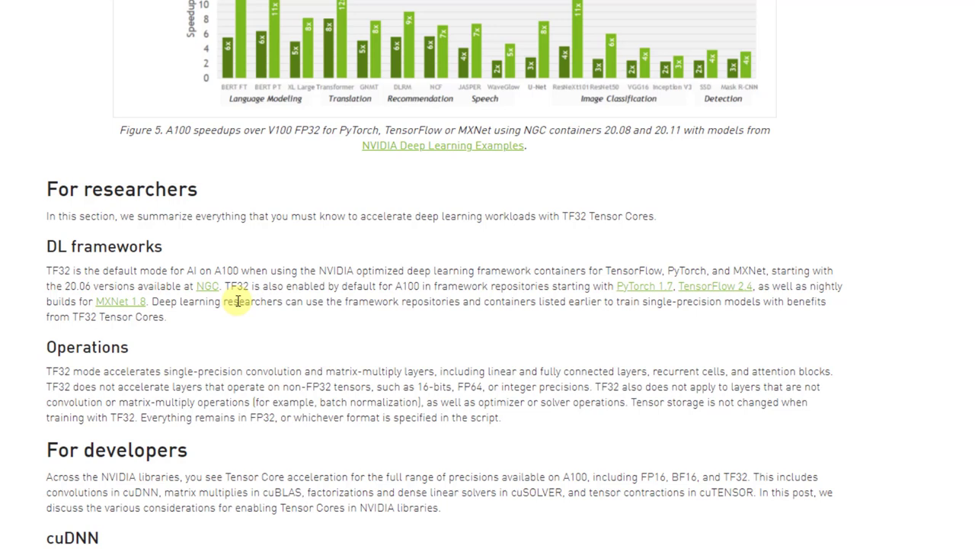
mouse_move(50, 271)
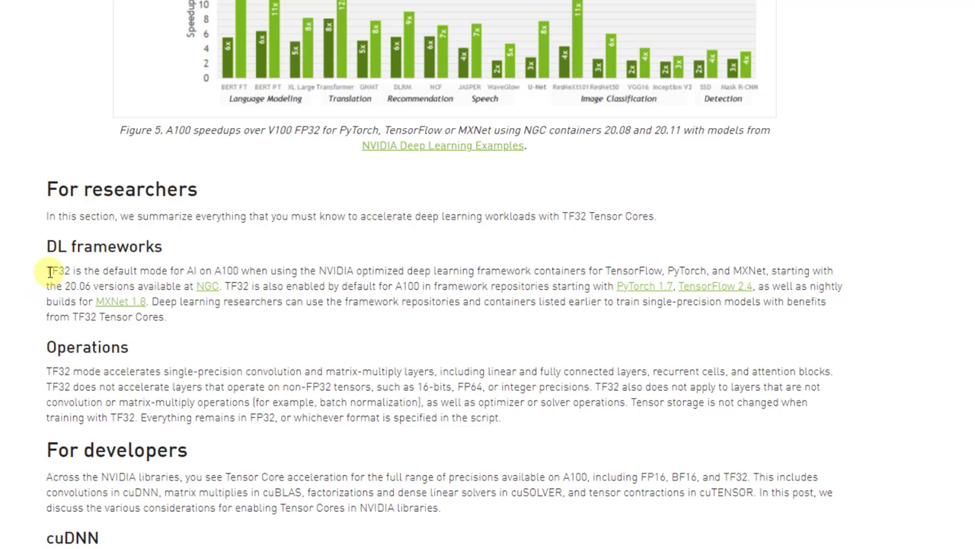
left_click_drag(48, 272, 140, 271)
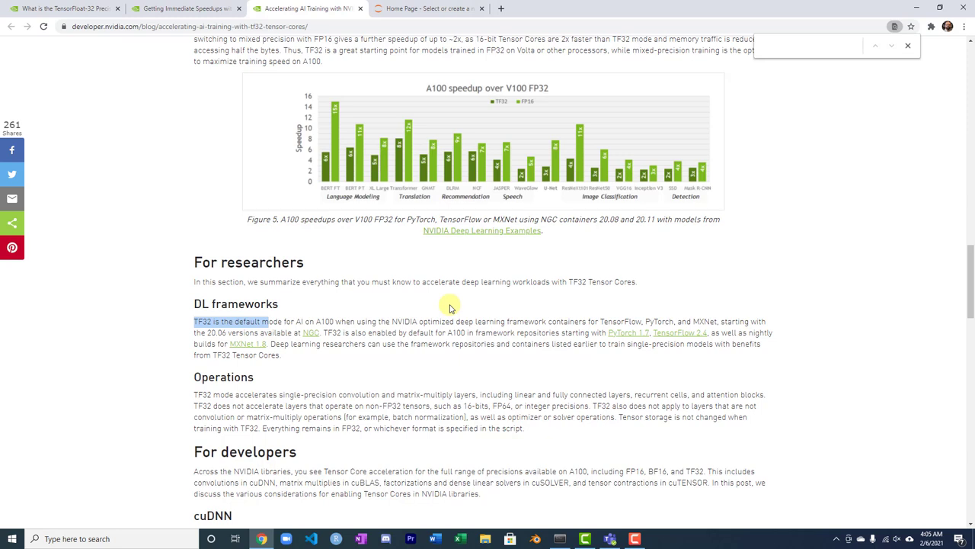
mouse_move(609, 332)
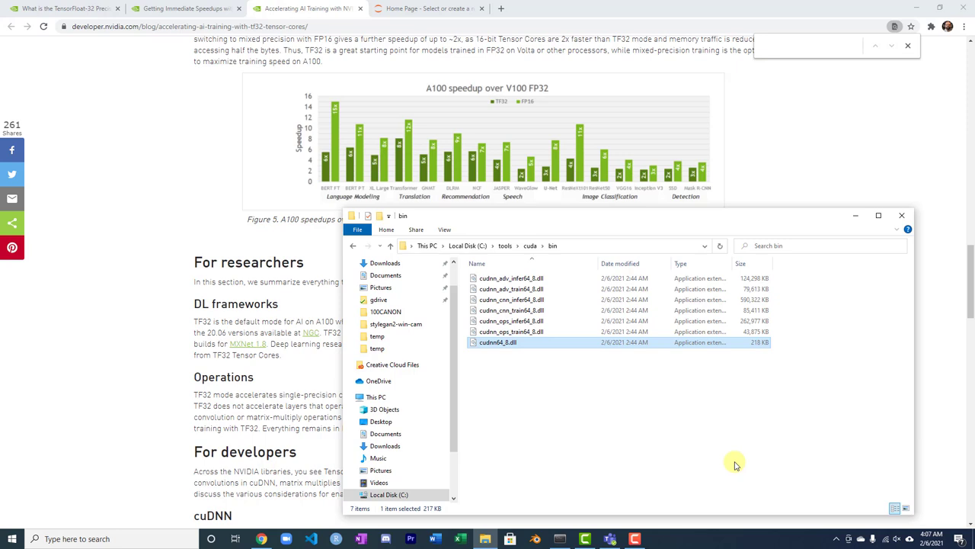
mouse_move(207, 227)
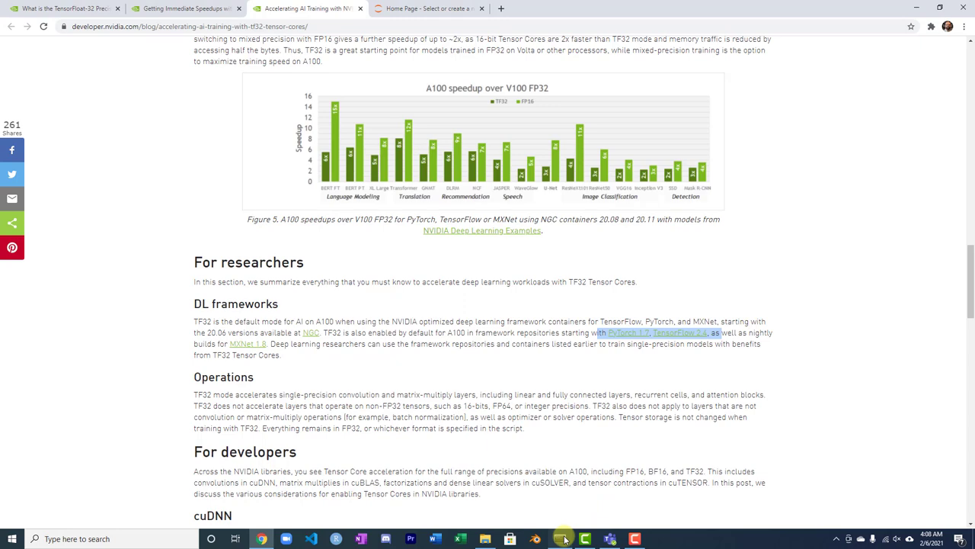
Step: Bring up the Jupyter home file tree listing youtube and other folders
left_click(429, 9)
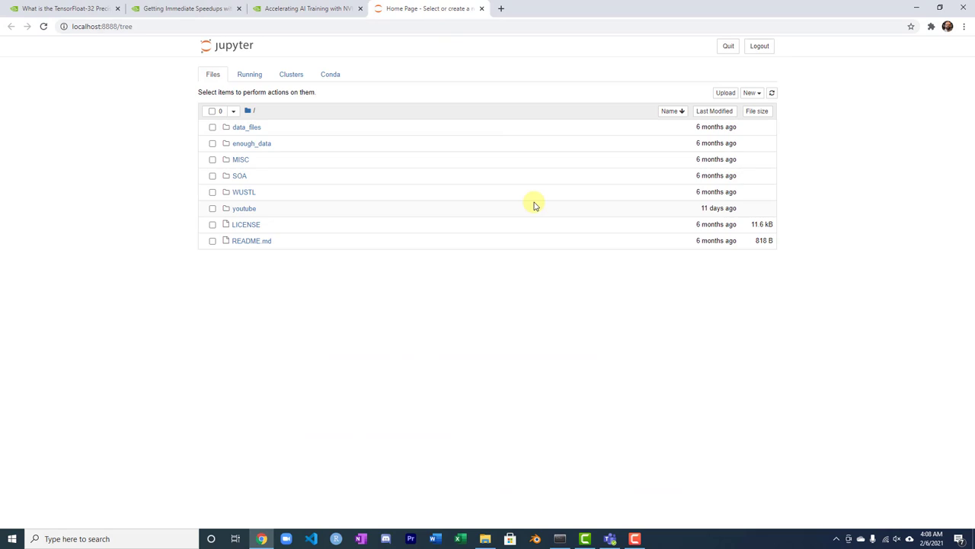
mouse_move(512, 220)
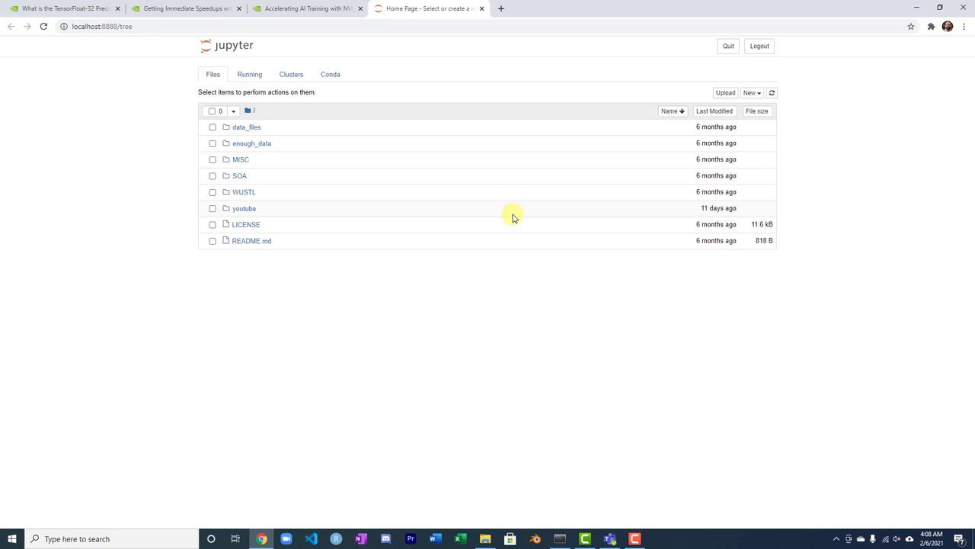
mouse_move(302, 141)
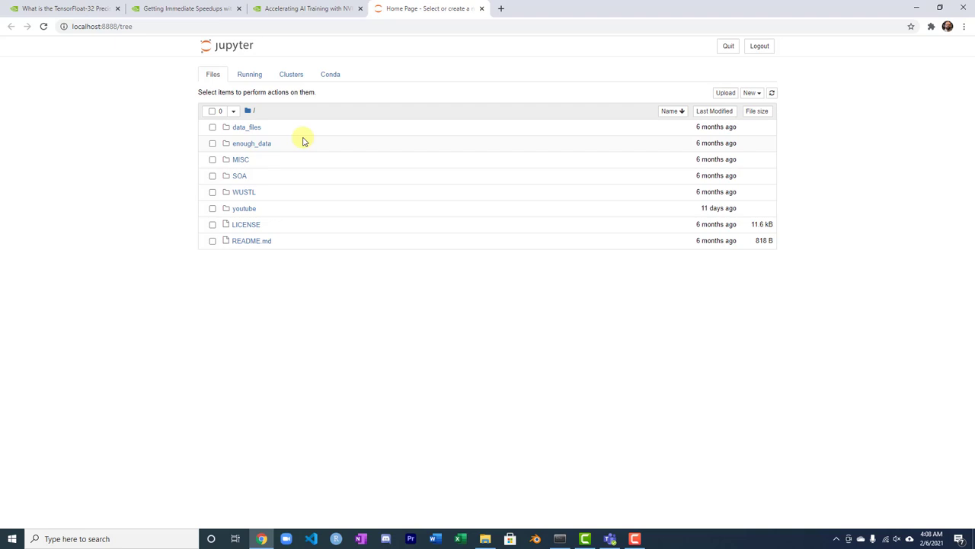
mouse_move(283, 192)
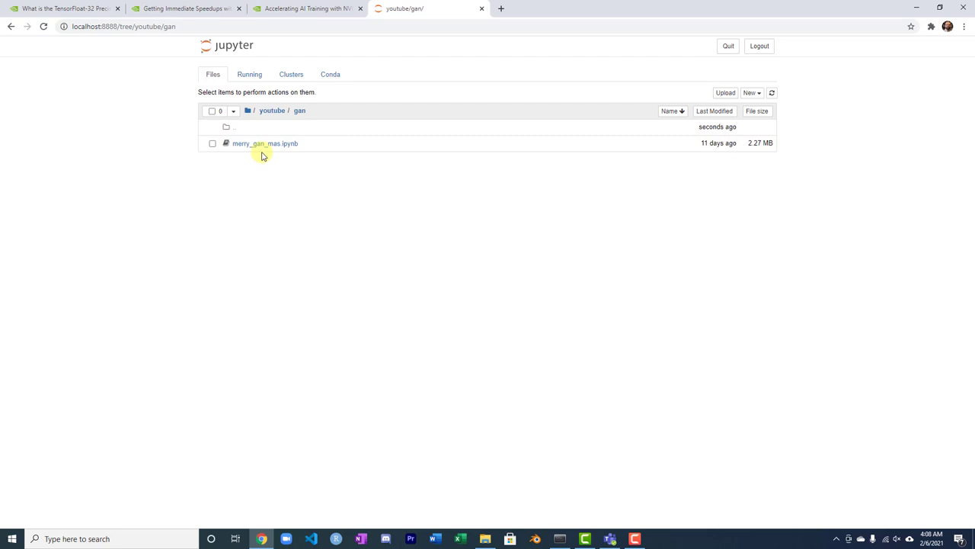
Step: Switch to the keras-dual-gpu notebook showing its 20-minute training output and results list
left_click(548, 9)
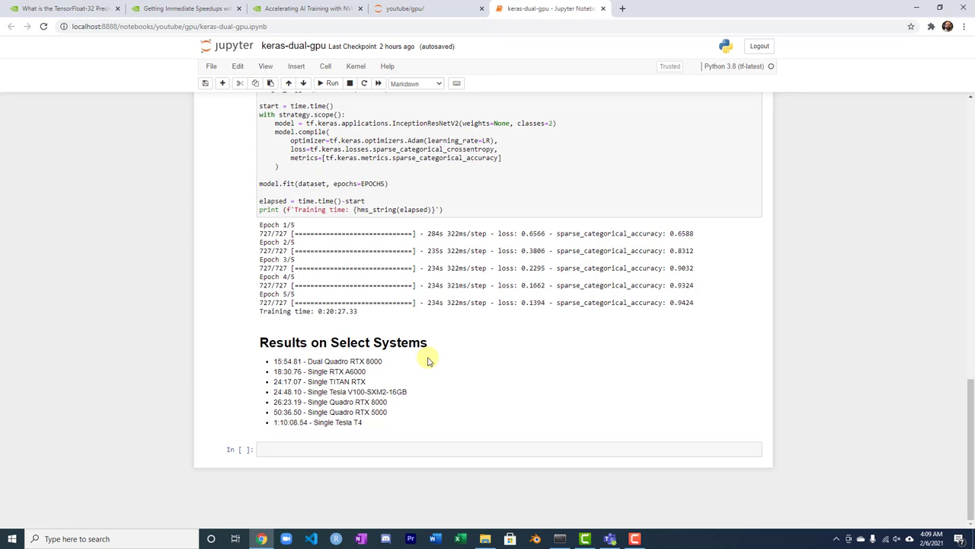
mouse_move(406, 390)
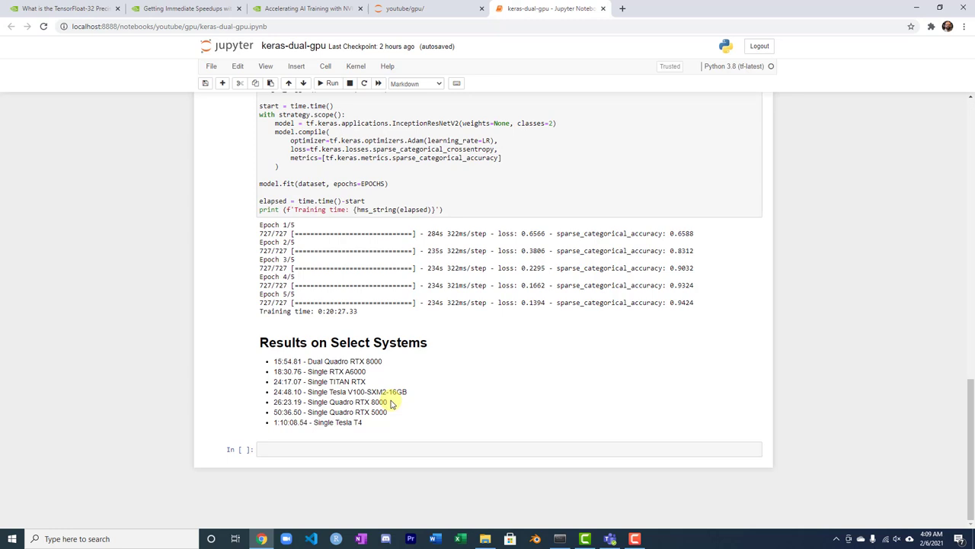
double_click(329, 402)
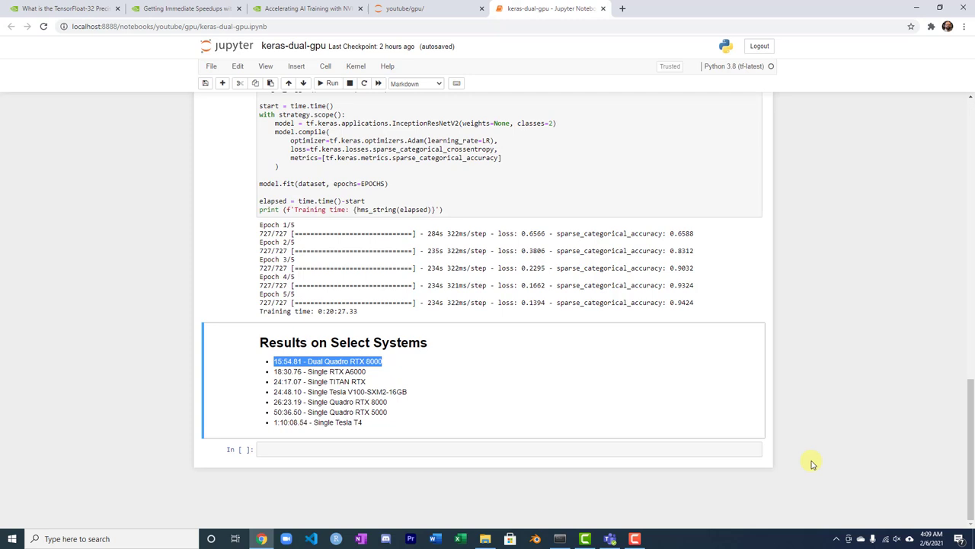
mouse_move(446, 500)
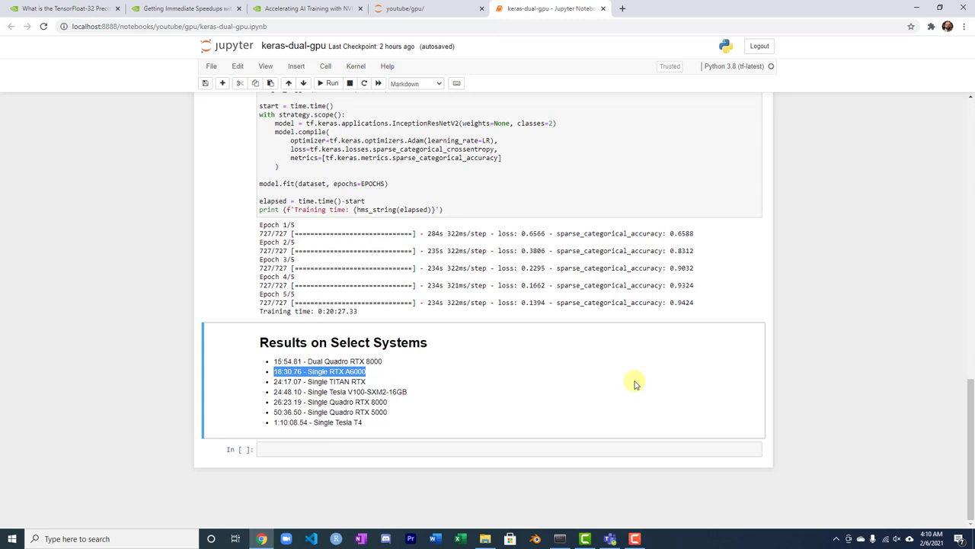
mouse_move(387, 402)
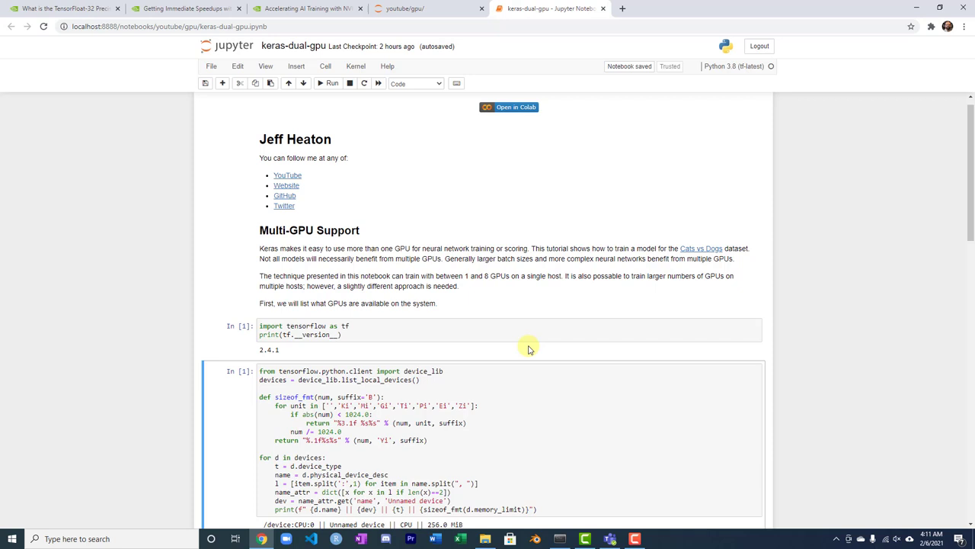
mouse_move(348, 138)
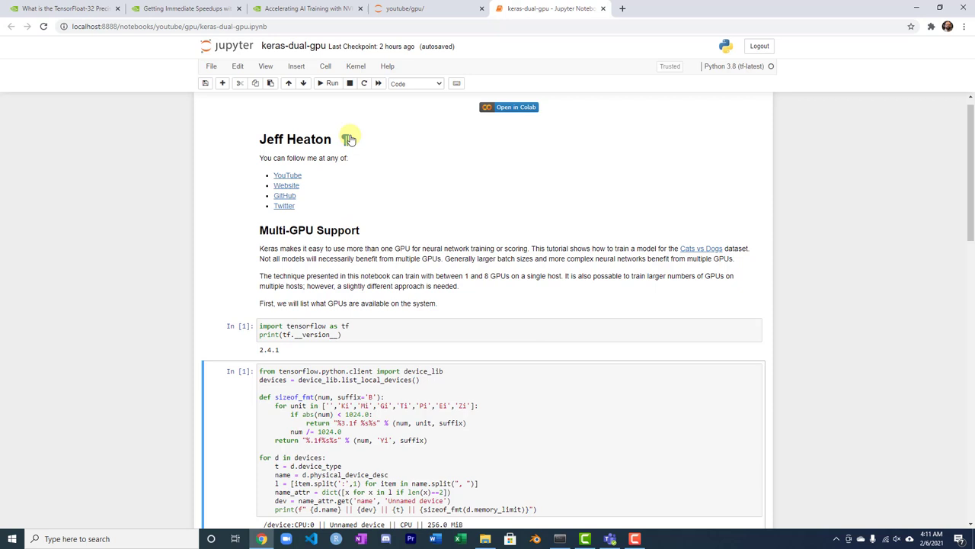
mouse_move(399, 334)
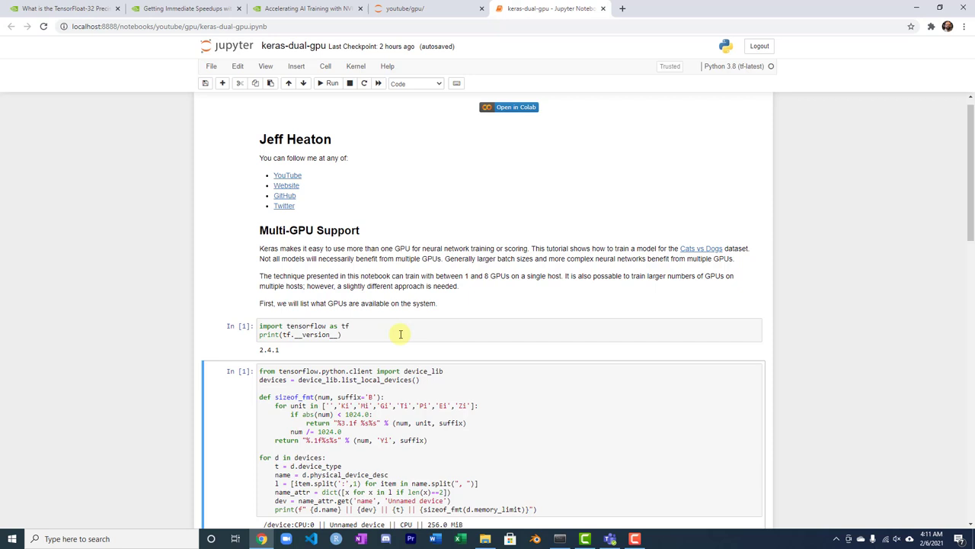
Step: Rerun the Obtain Cats vs Dogs Dataset cell and scroll to Setup Distributed Training
scroll("down", 3)
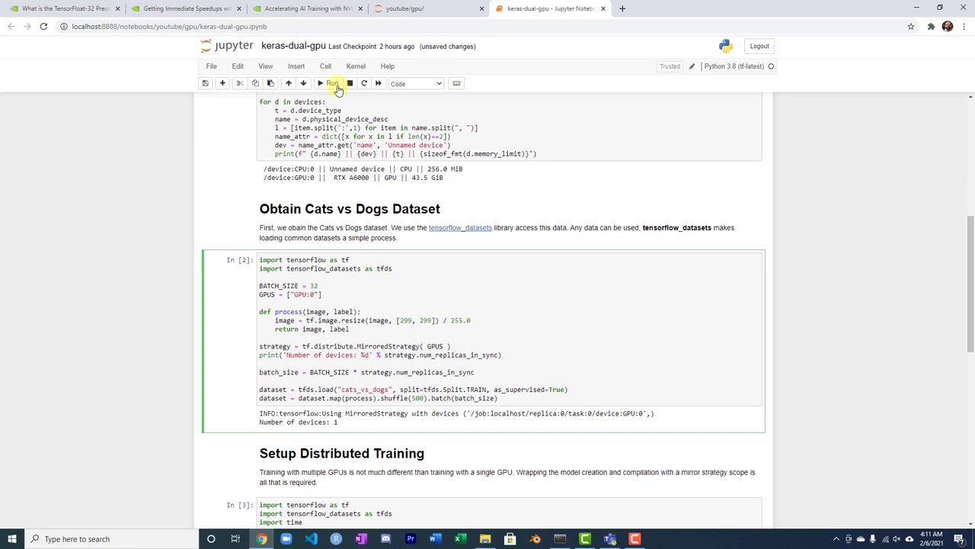
left_click(357, 289)
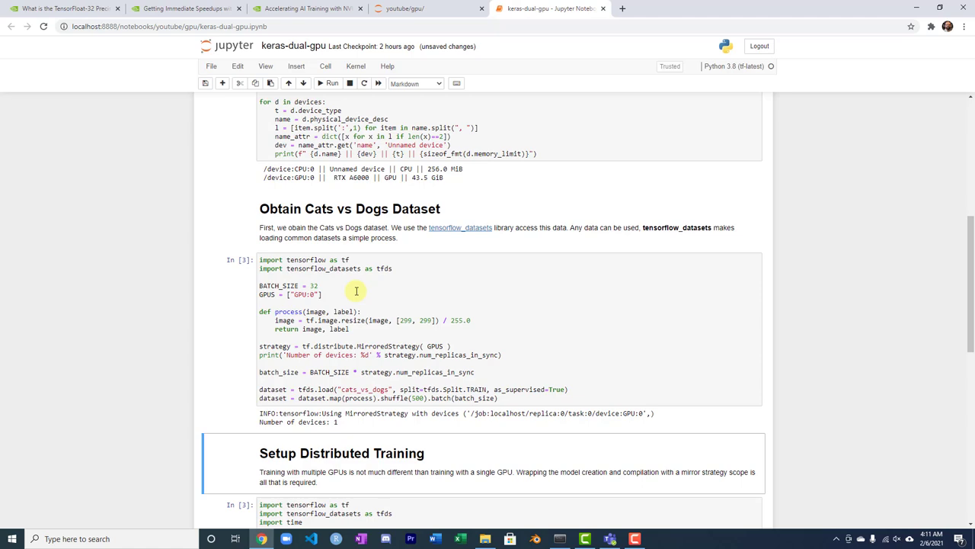
scroll("down", 3)
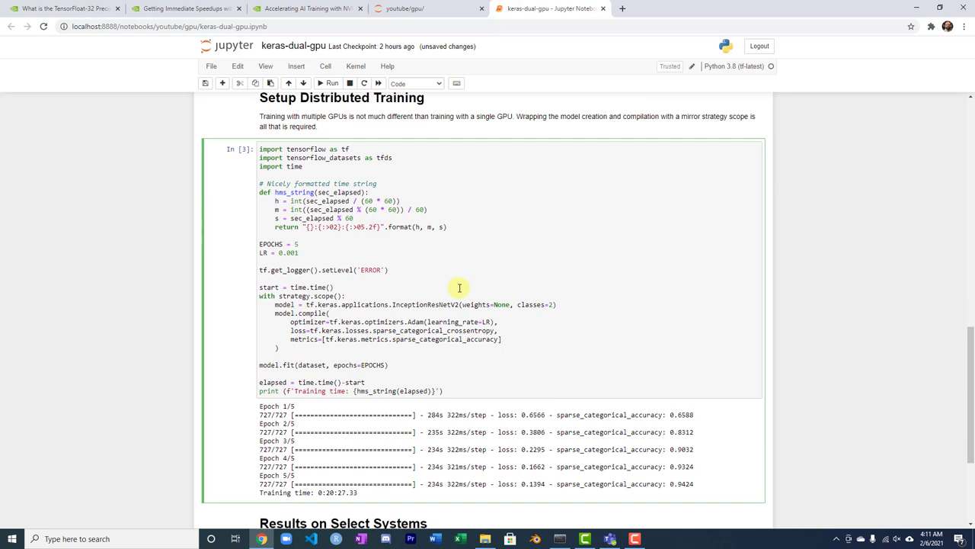
Step: Run the Setup Distributed Training cell so model.fit starts epoch 1/5, then bring up monitoring
left_click(328, 83)
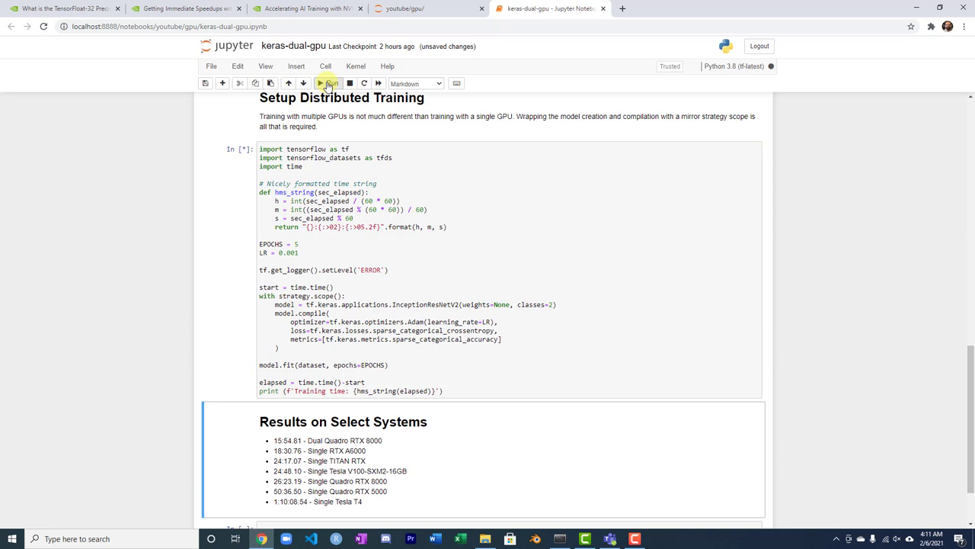
left_click(327, 82)
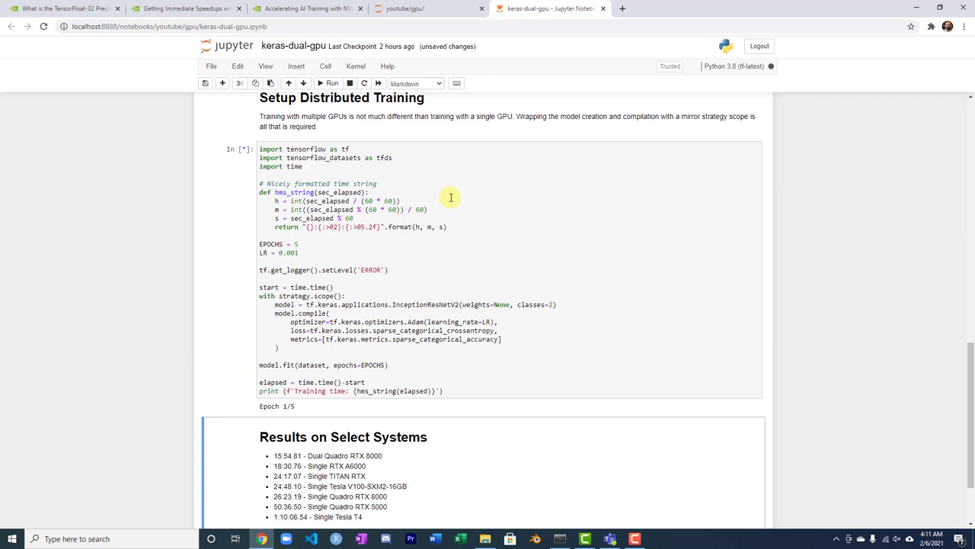
mouse_move(256, 420)
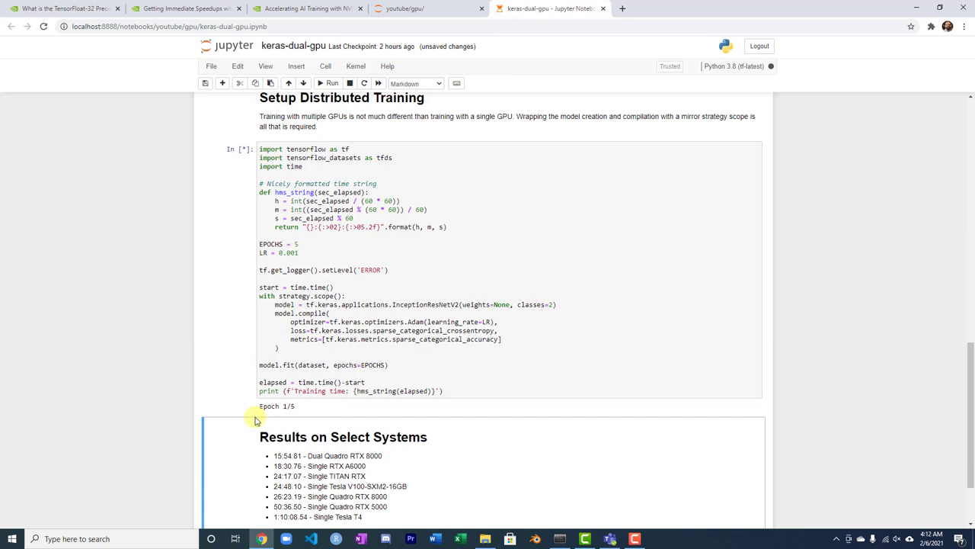
mouse_move(465, 408)
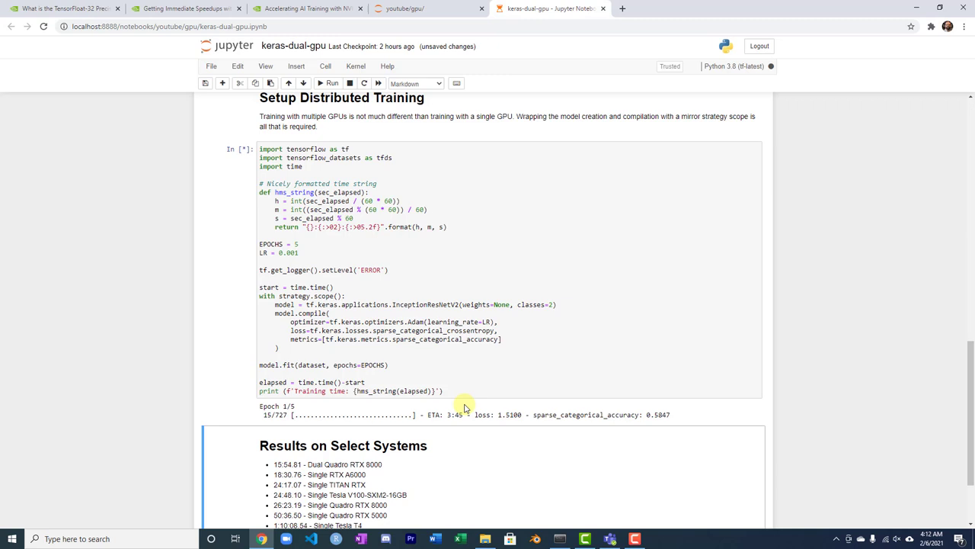
mouse_move(320, 425)
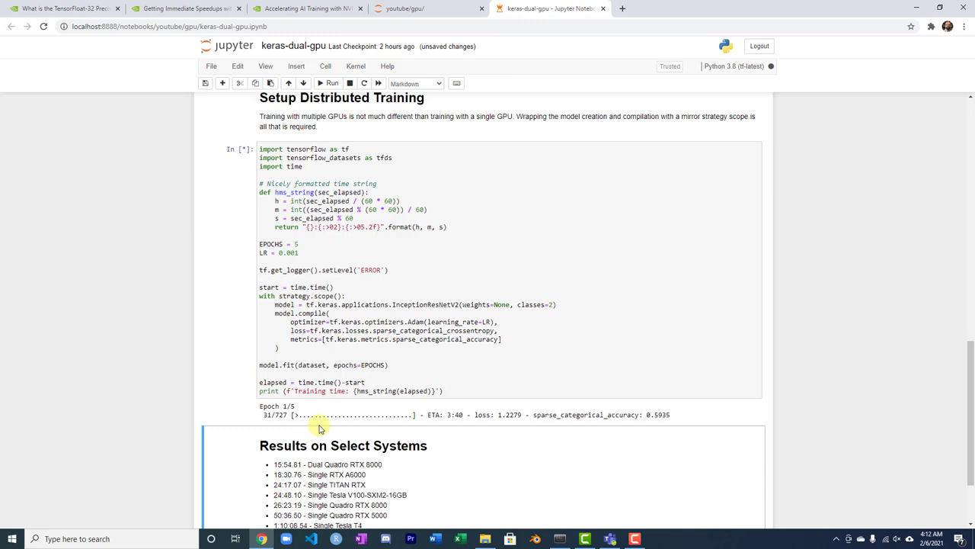
left_click(559, 540)
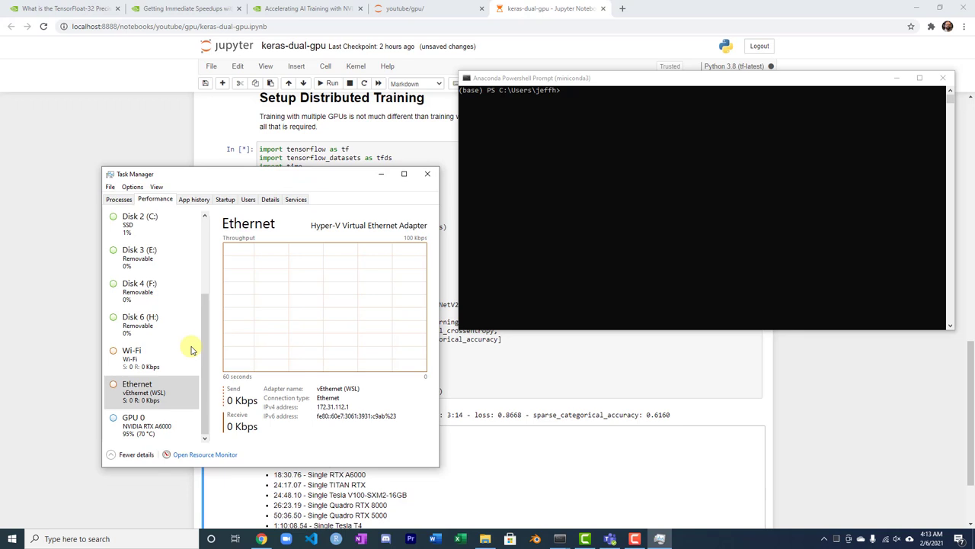
Step: Show the RTX A6000 GPU 0 usage graphs and the nvidia-smi process report
left_click(134, 424)
type("nvidia-smi")
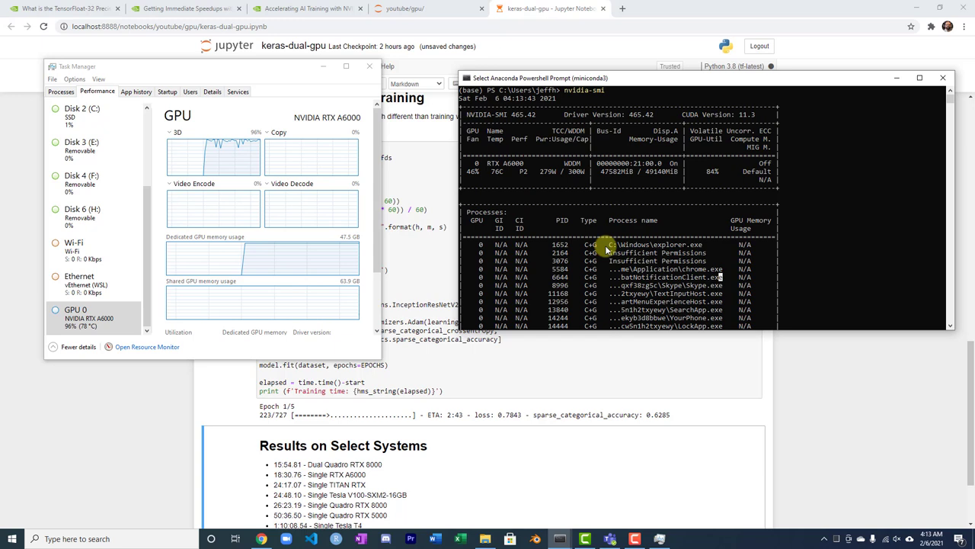
scroll("down", 3)
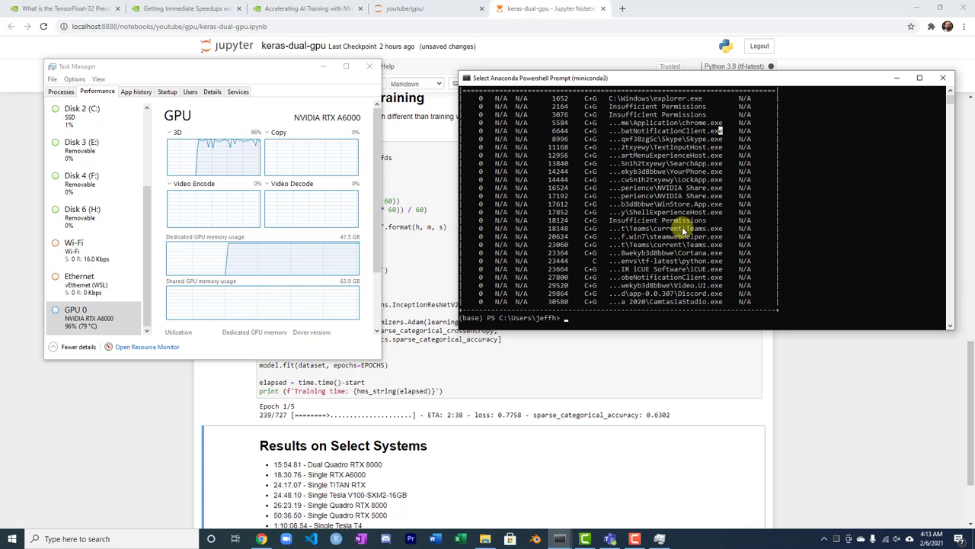